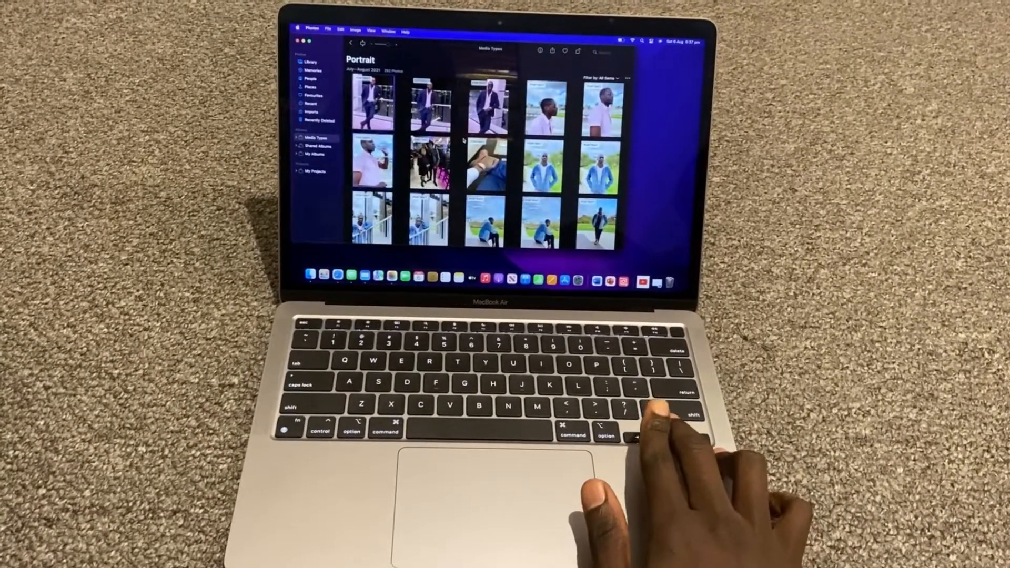
pyautogui.scroll(-3)
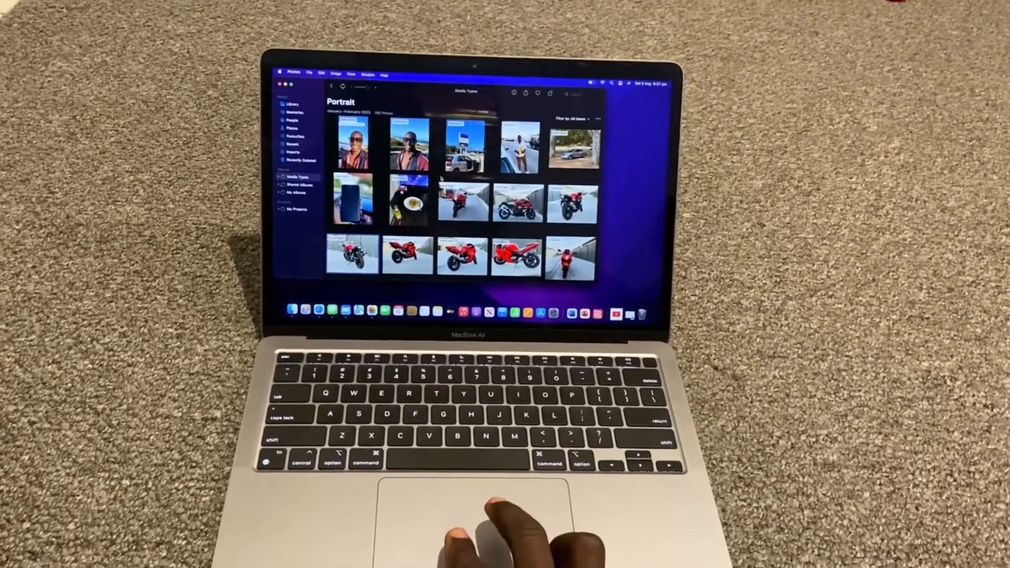
pyautogui.scroll(3)
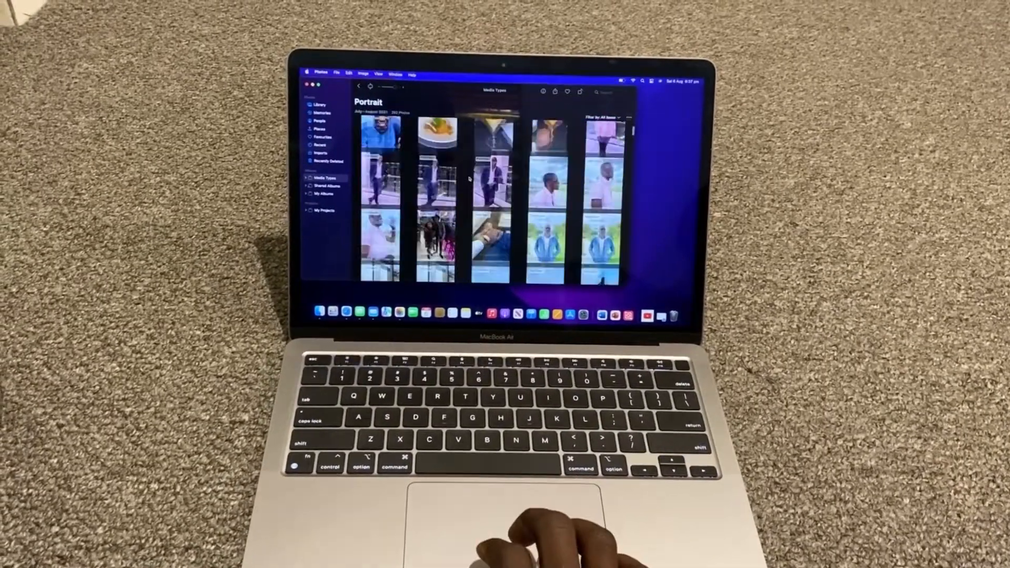
pyautogui.scroll(-3)
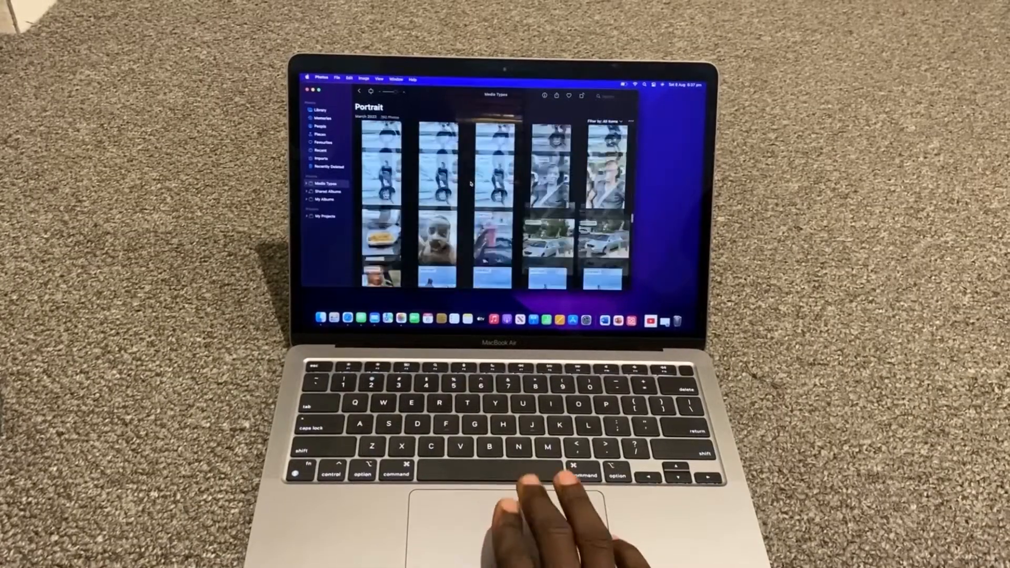
pyautogui.scroll(-3)
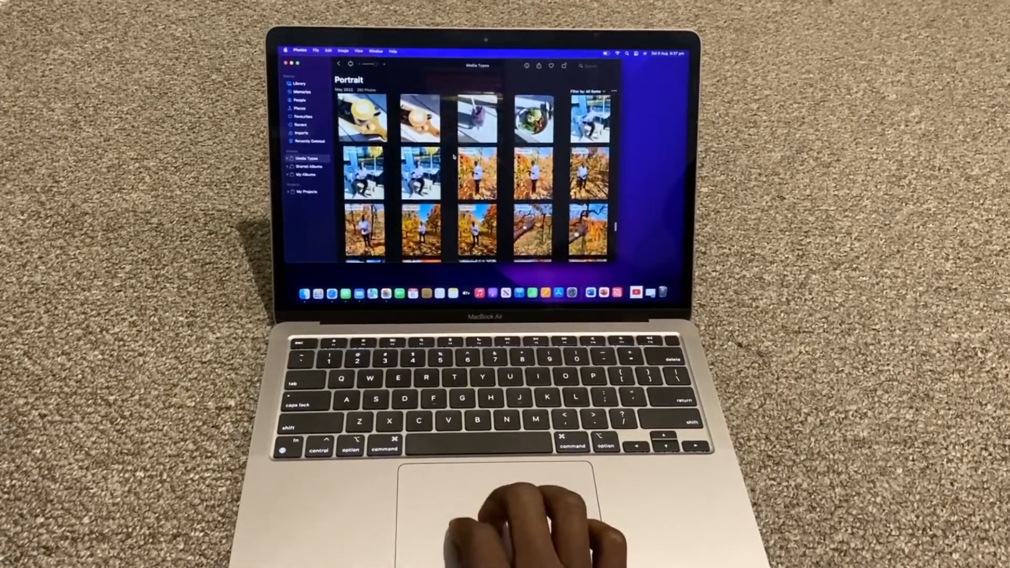
pyautogui.scroll(-3)
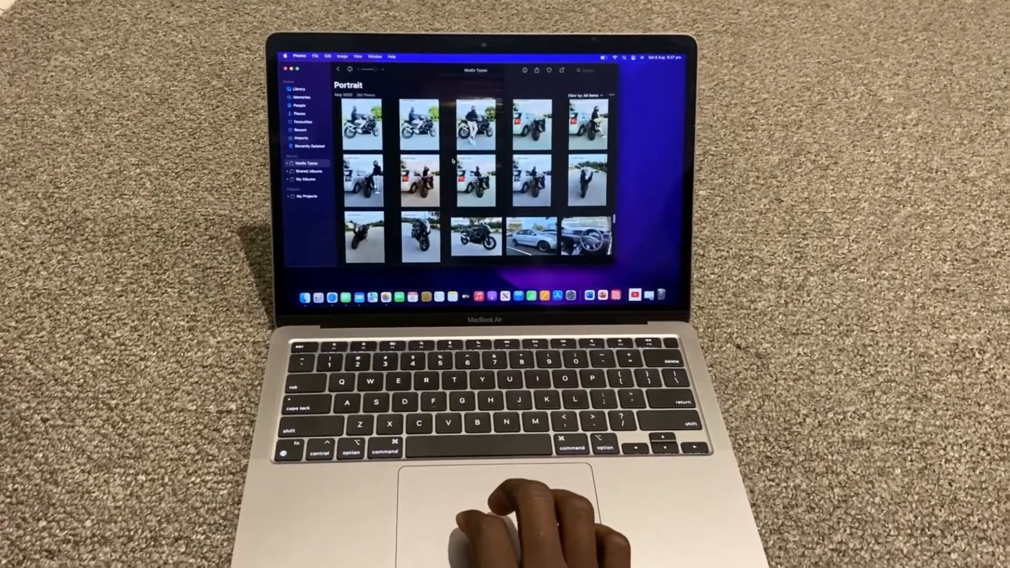